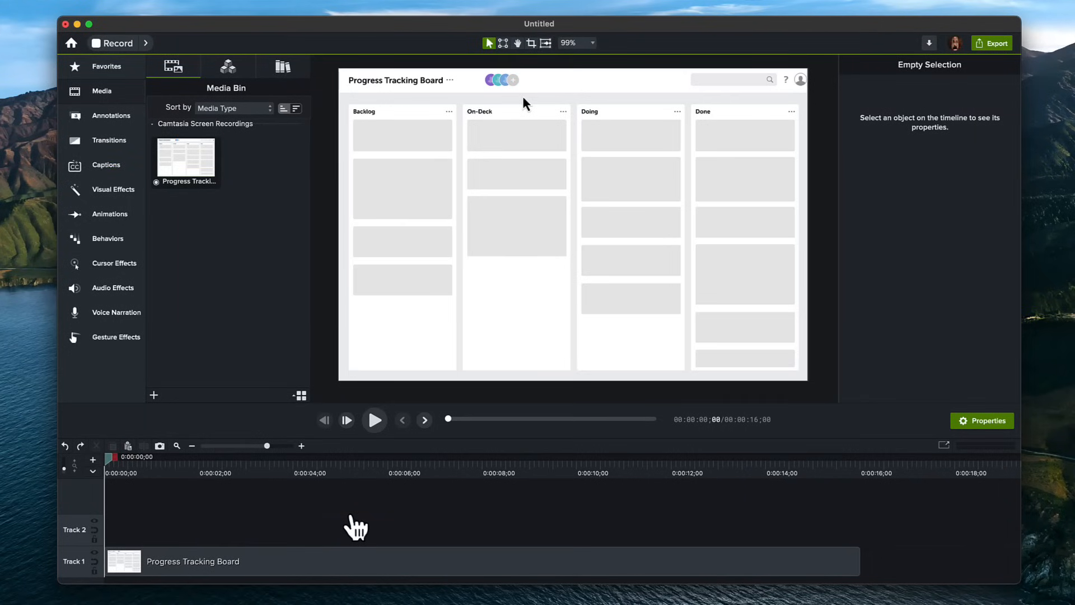
Select the Progress Tracking Board clip on Track 1 to show its properties.
left_click(384, 561)
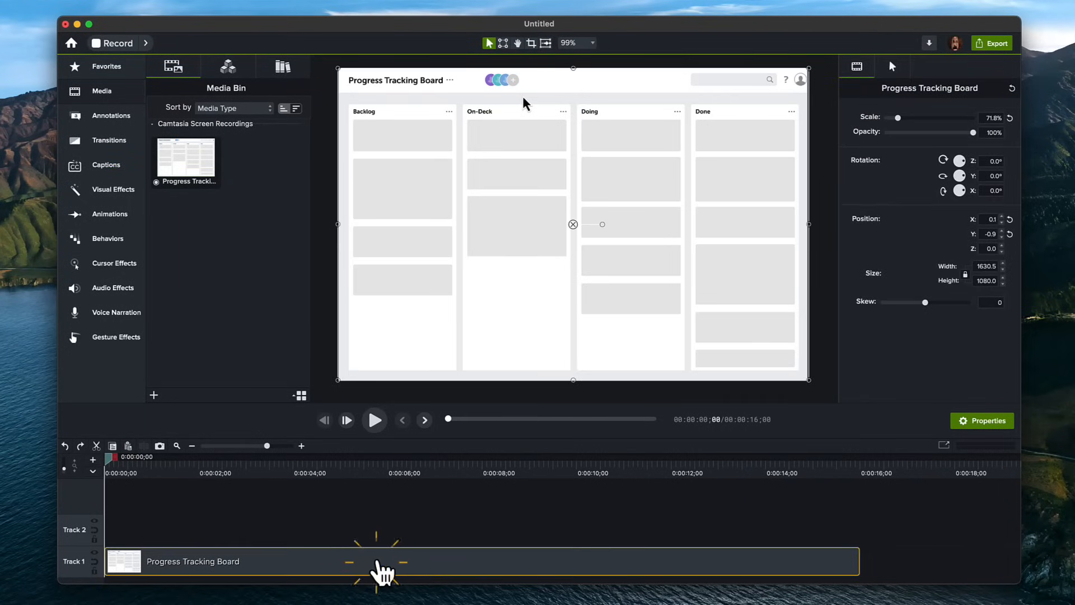
mouse_move(890, 88)
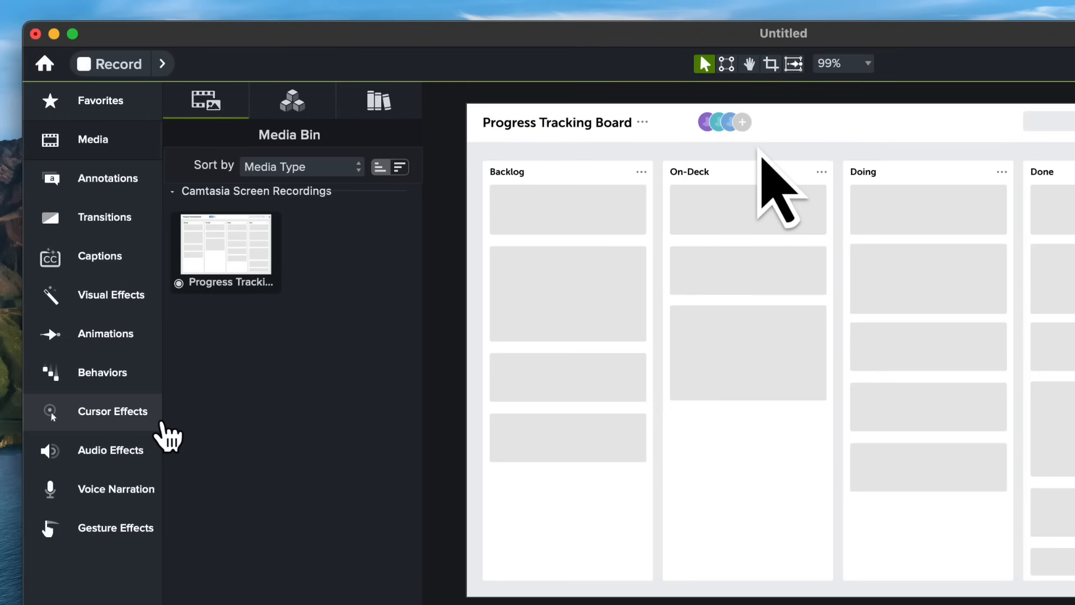
Apply Cursor Shadow to the board clip, enlarge the cursor to 700%, shadow opacity 49%.
left_click(107, 410)
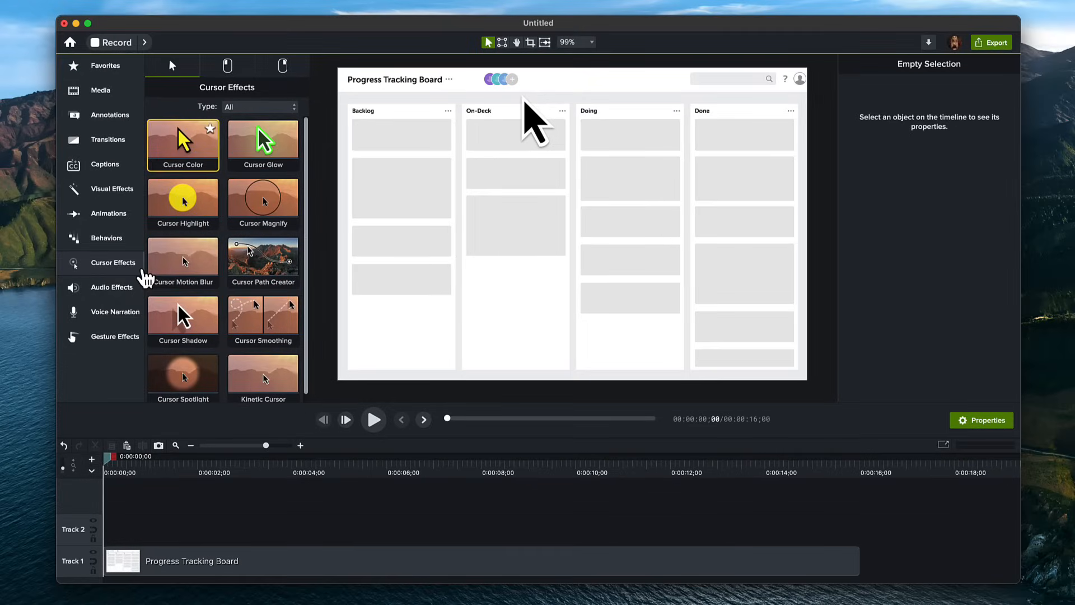
left_click(183, 321)
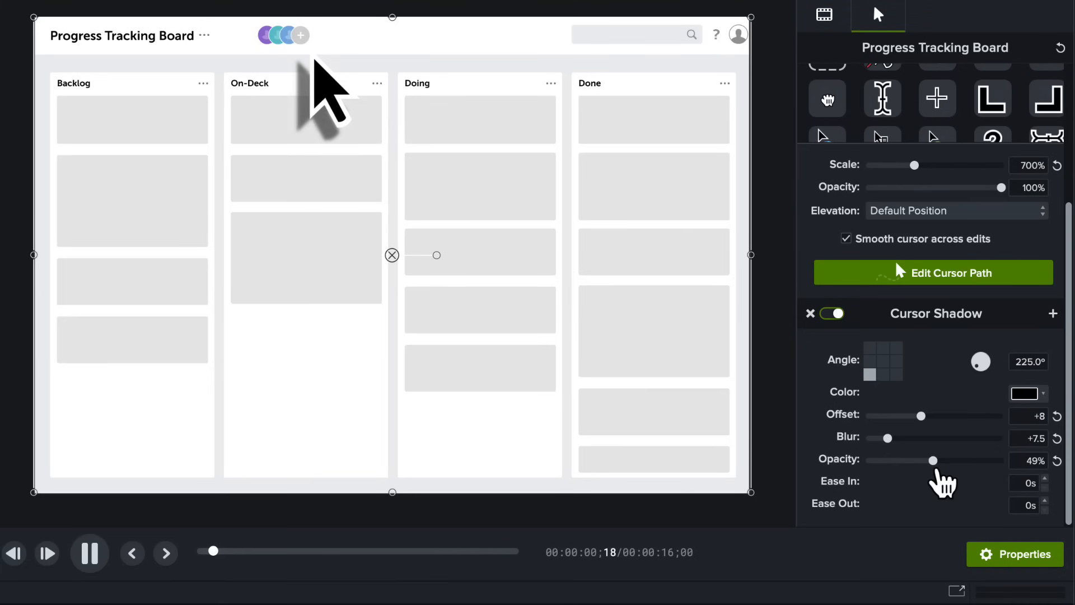
left_click(300, 35)
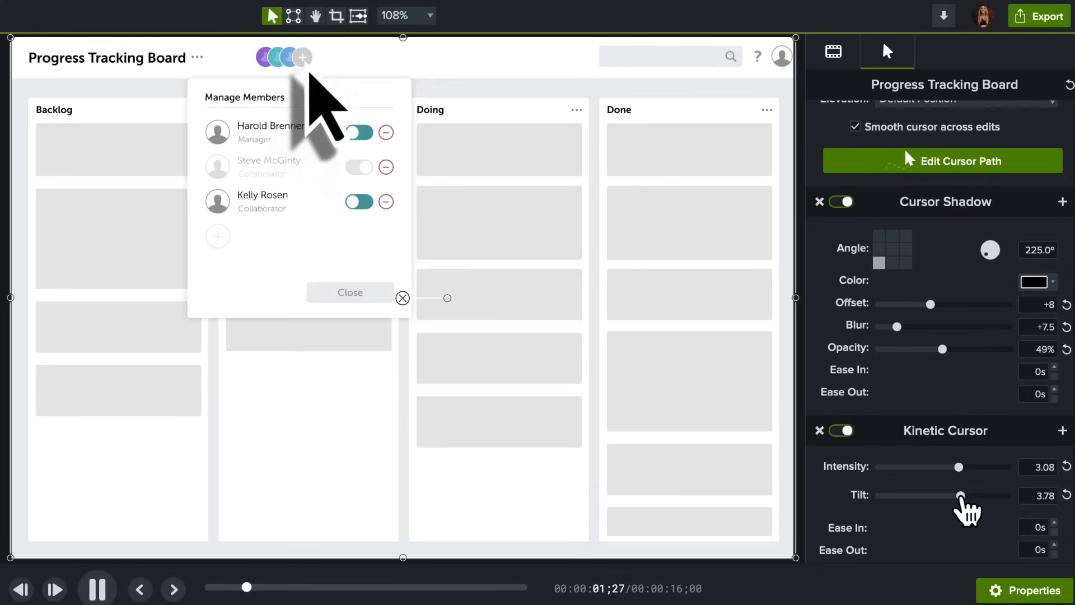
Add Kinetic Cursor with intensity about 3.08 and tilt about 3.78.
left_click(216, 236)
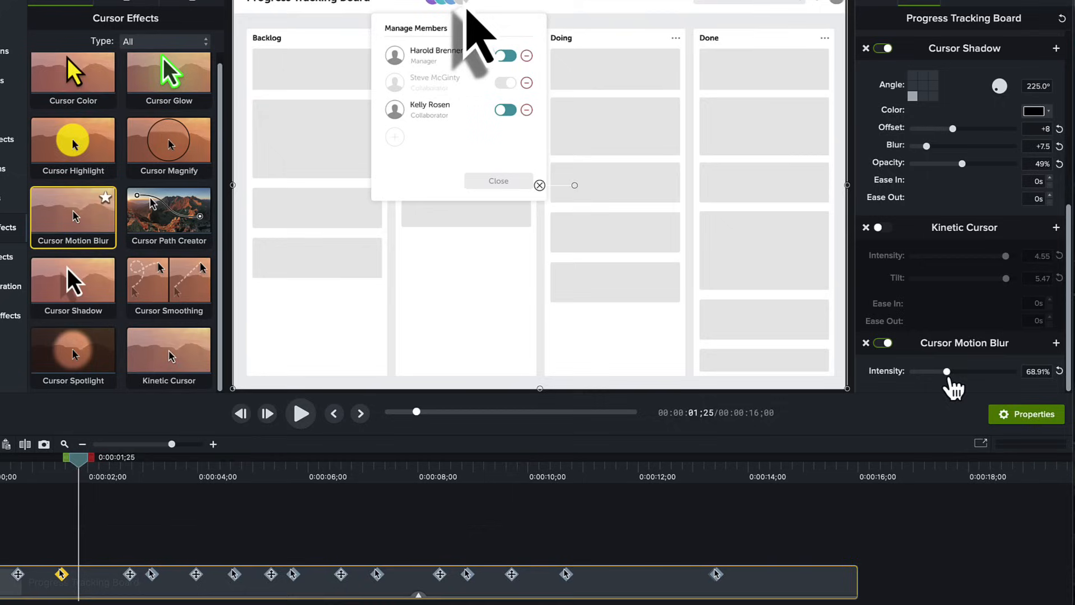
Set the Cursor Motion Blur intensity to about 69%.
left_click(394, 136)
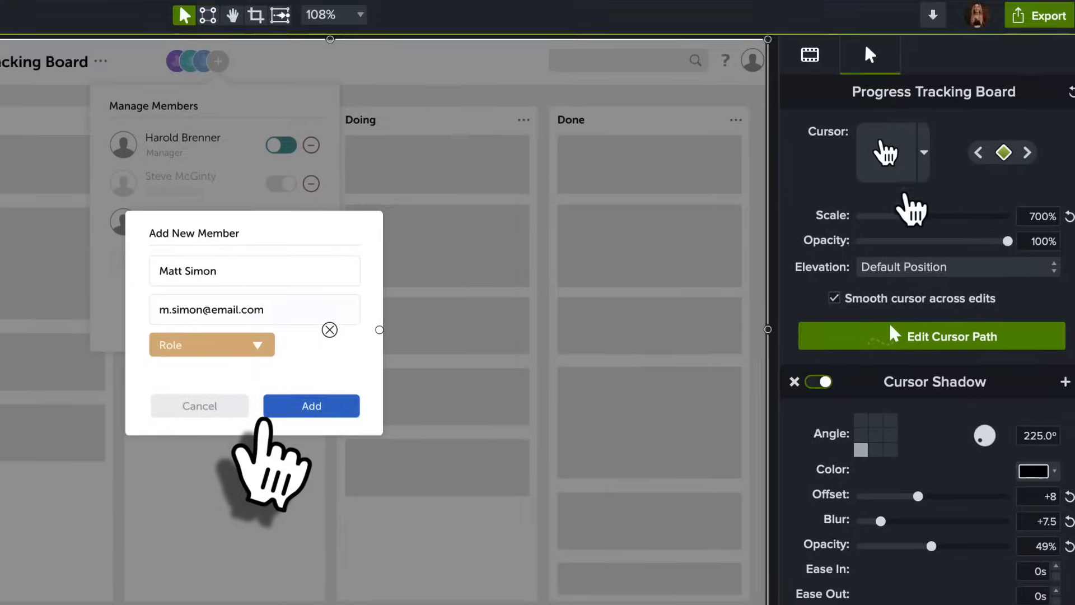
Open the Replace Cursor Image choices from the Cursor dropdown.
left_click(923, 152)
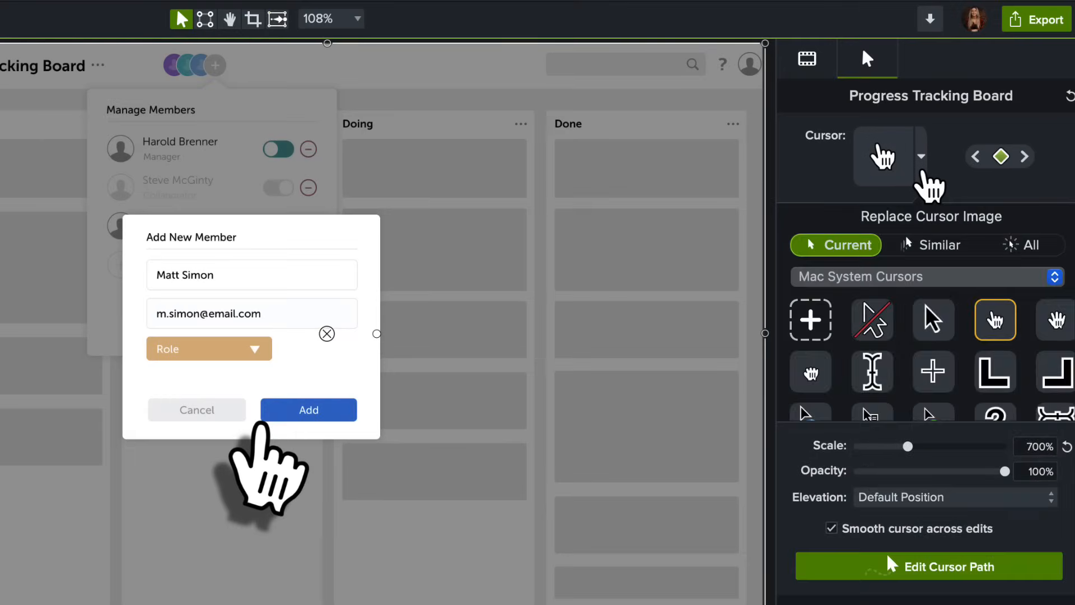
mouse_move(957, 350)
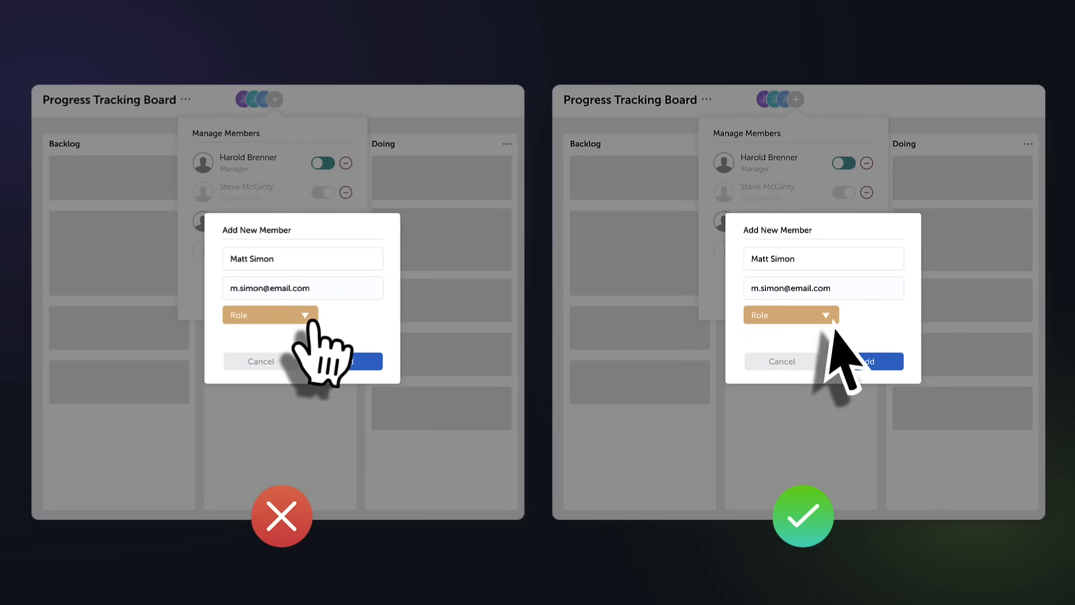
Choose the standard arrow pointer in place of the pointing-hand cursor.
left_click(270, 314)
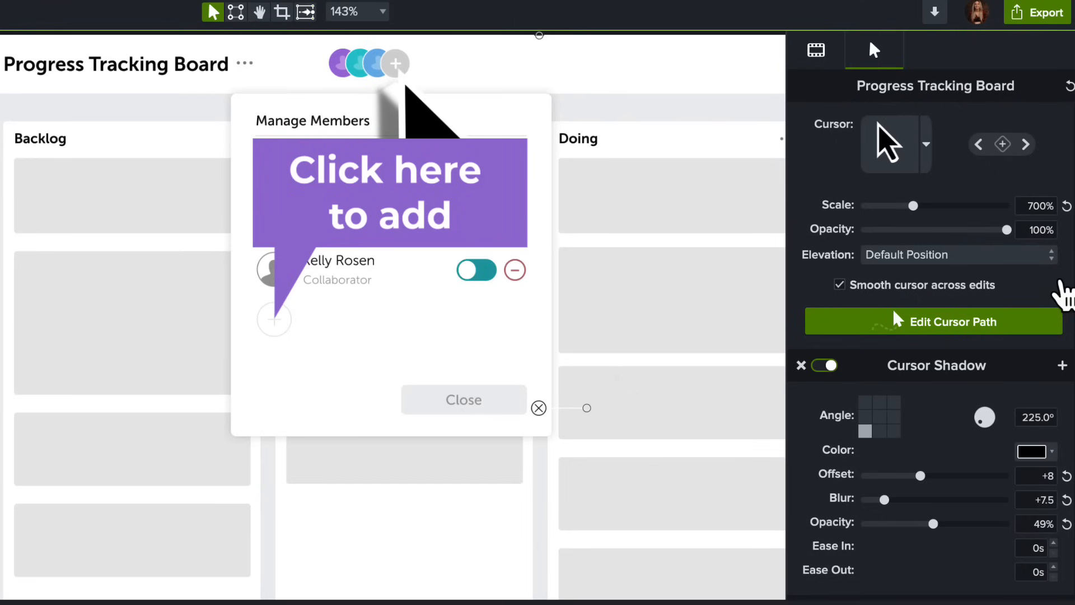
Set cursor Elevation to Always on Top, then deselect to review.
left_click(959, 255)
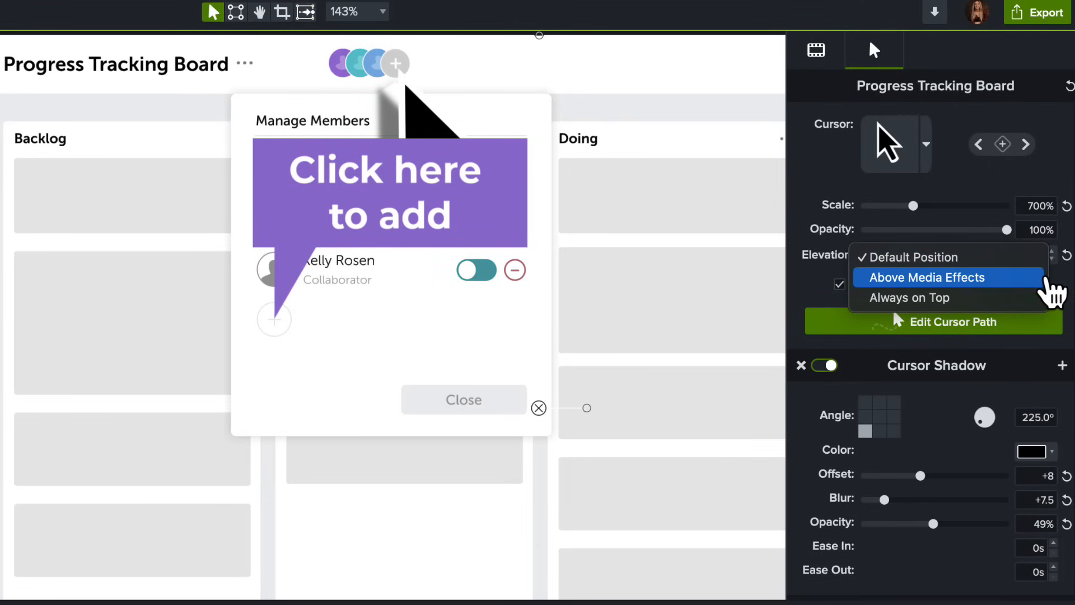
left_click(910, 297)
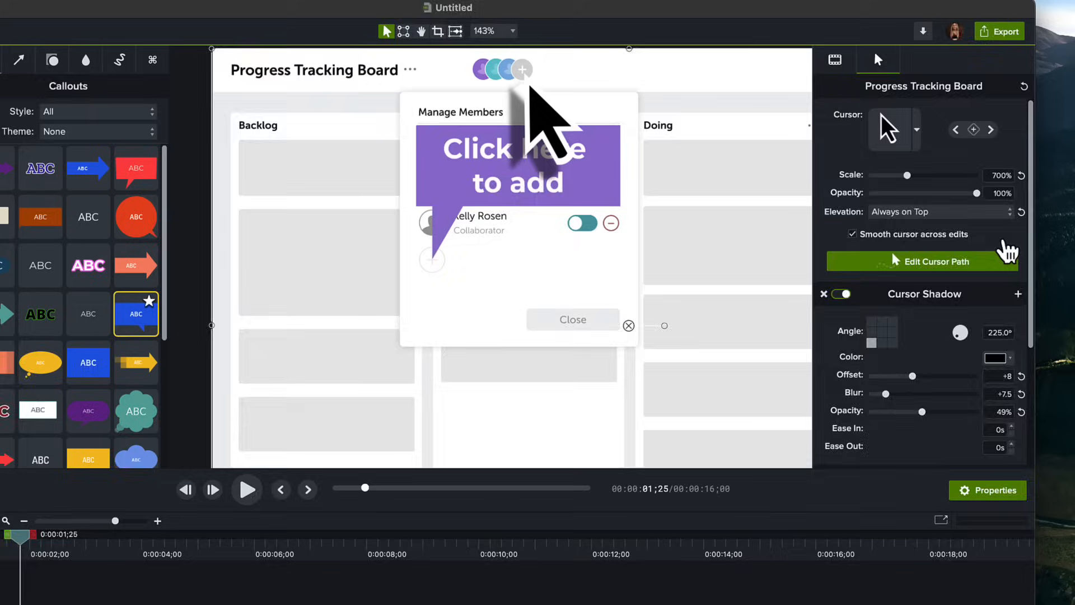
left_click(247, 489)
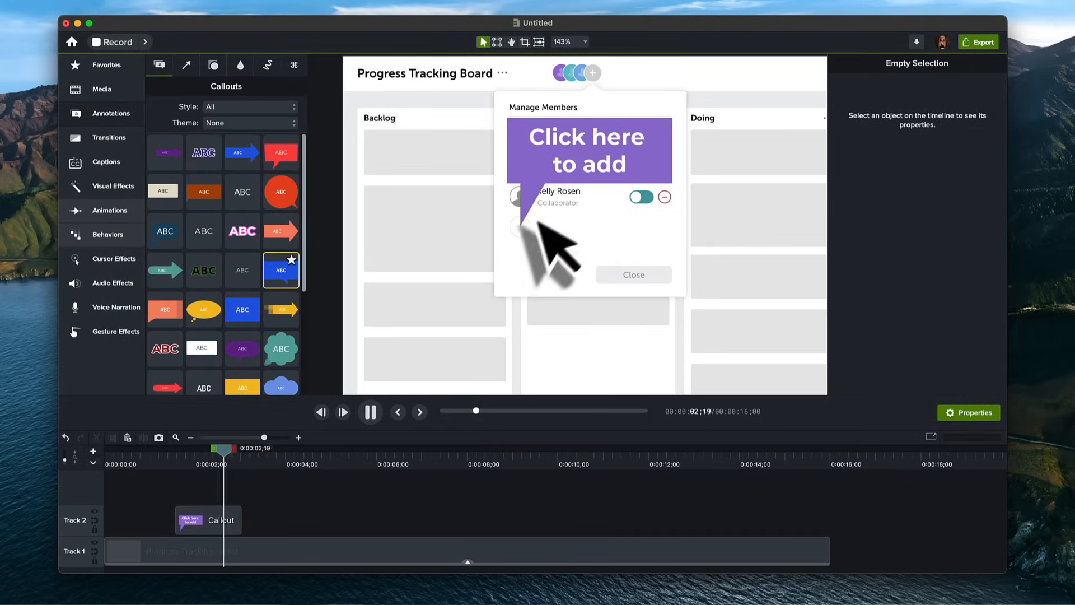